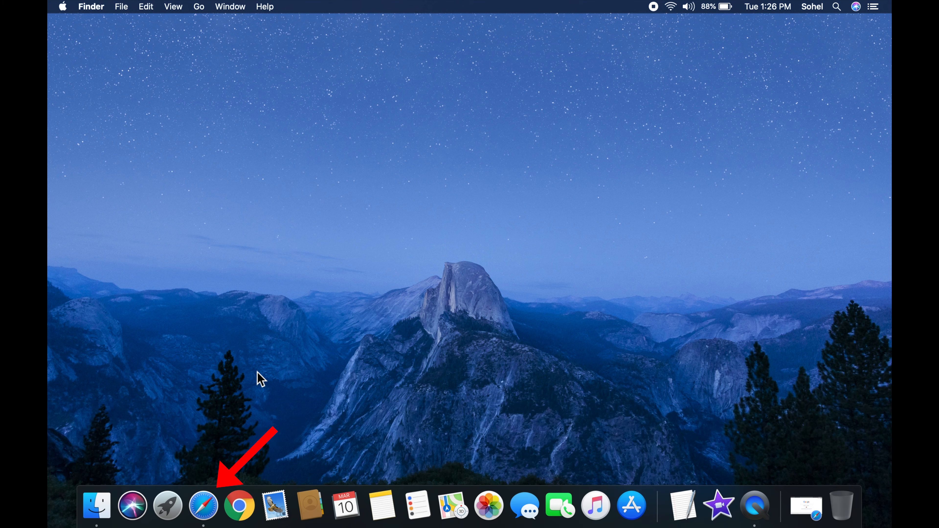
{"action": "mouse_move", "coordinate": [204, 506]}
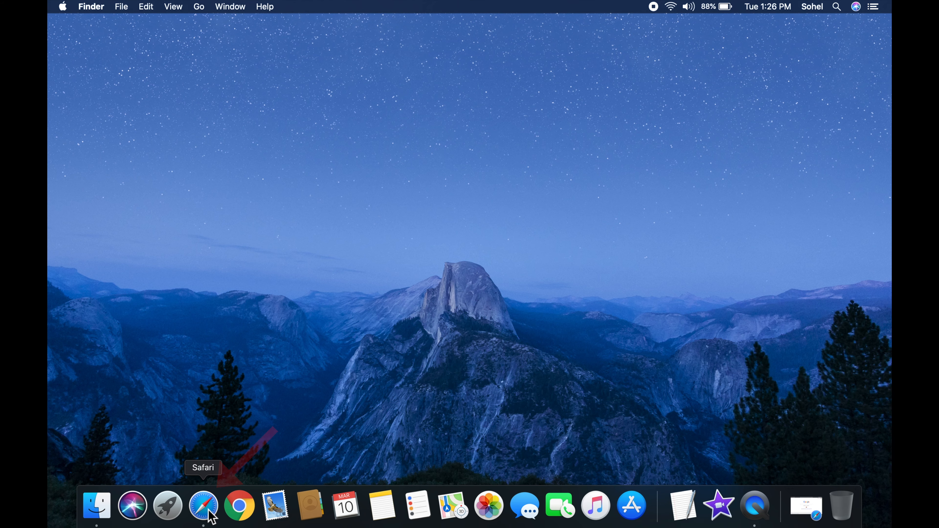
{"action": "left_click", "coordinate": [203, 505]}
{"action": "type", "text": "instagram.com"}
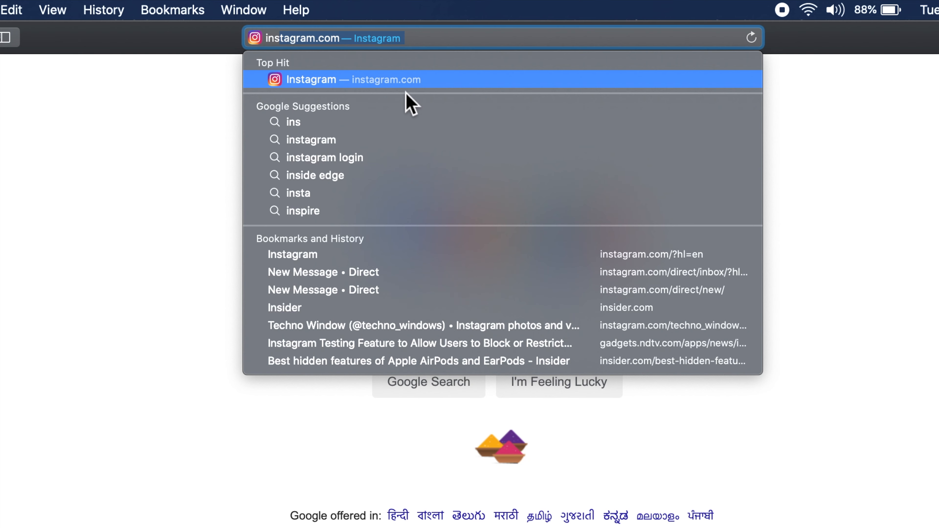
{"action": "mouse_move", "coordinate": [434, 90]}
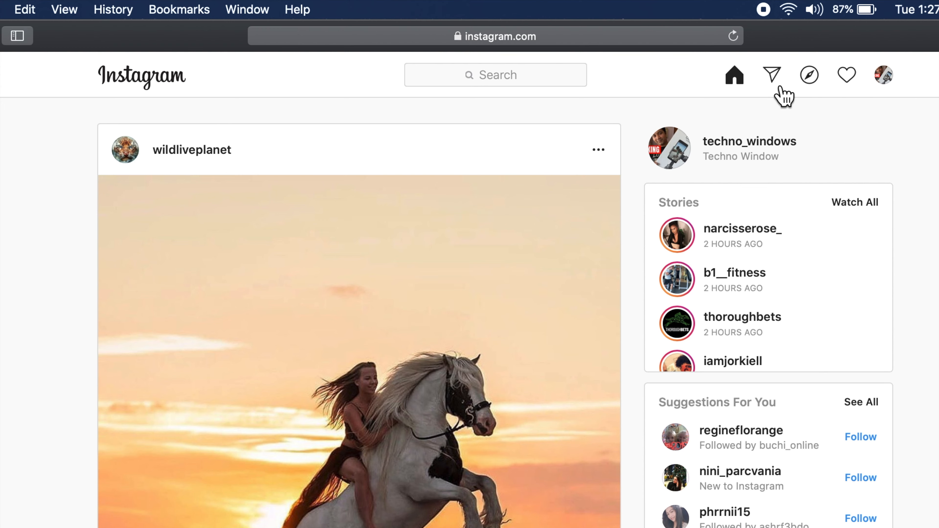
{"action": "left_click", "coordinate": [771, 75]}
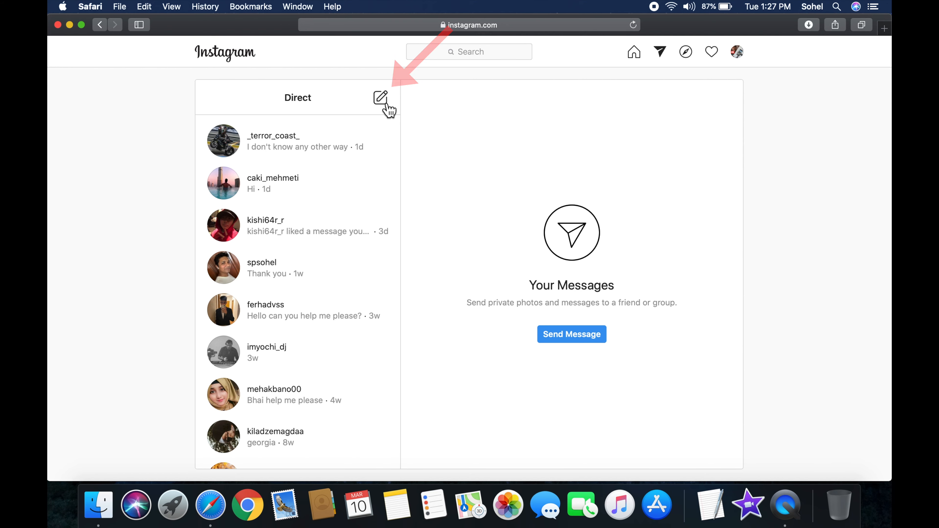
{"action": "left_click", "coordinate": [381, 98]}
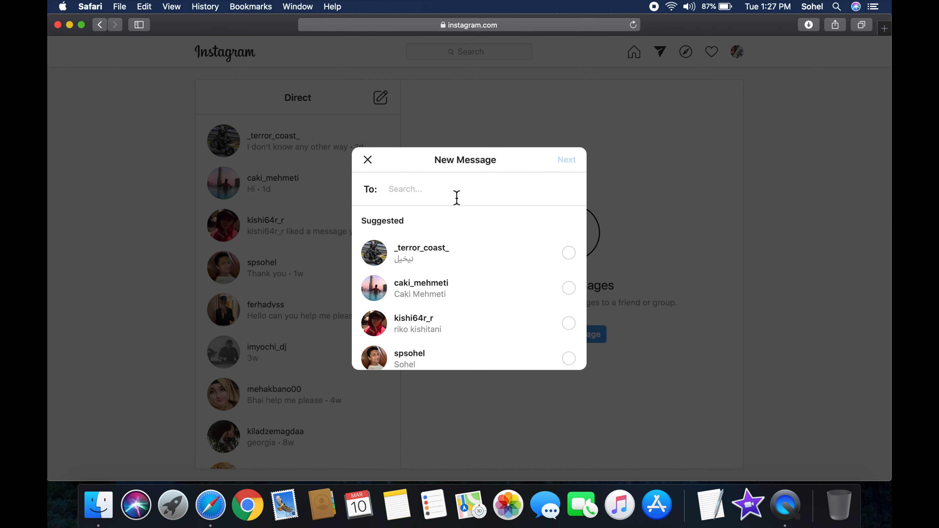
{"action": "type", "text": "sp"}
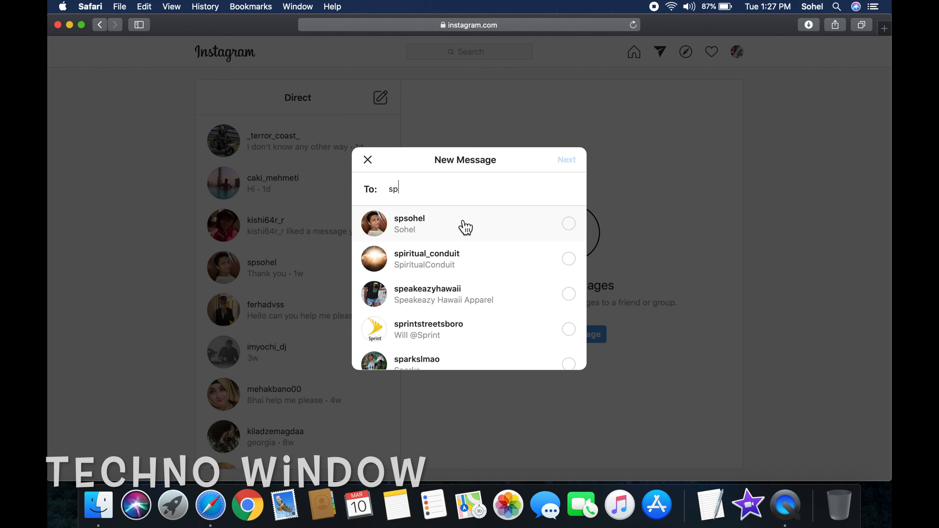
{"action": "left_click", "coordinate": [469, 223]}
{"action": "type", "text": "h"}
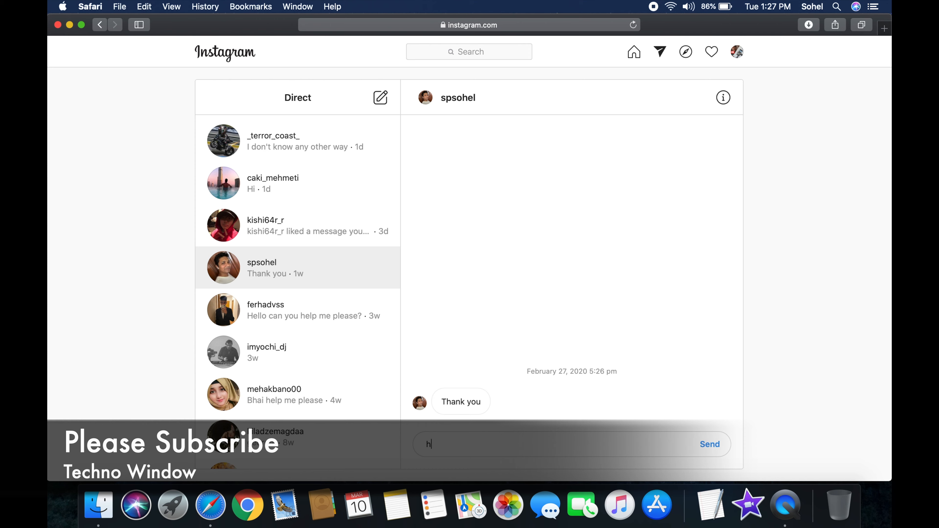
{"action": "left_click", "coordinate": [709, 444]}
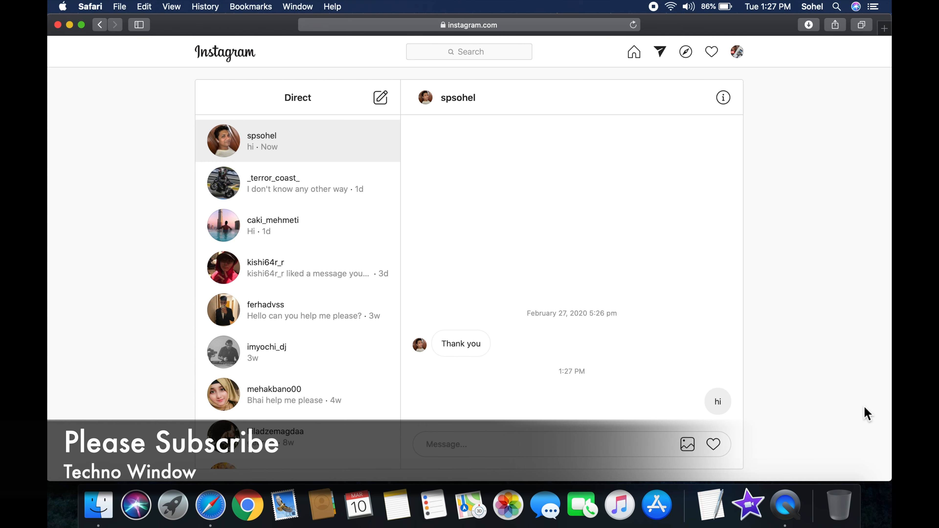